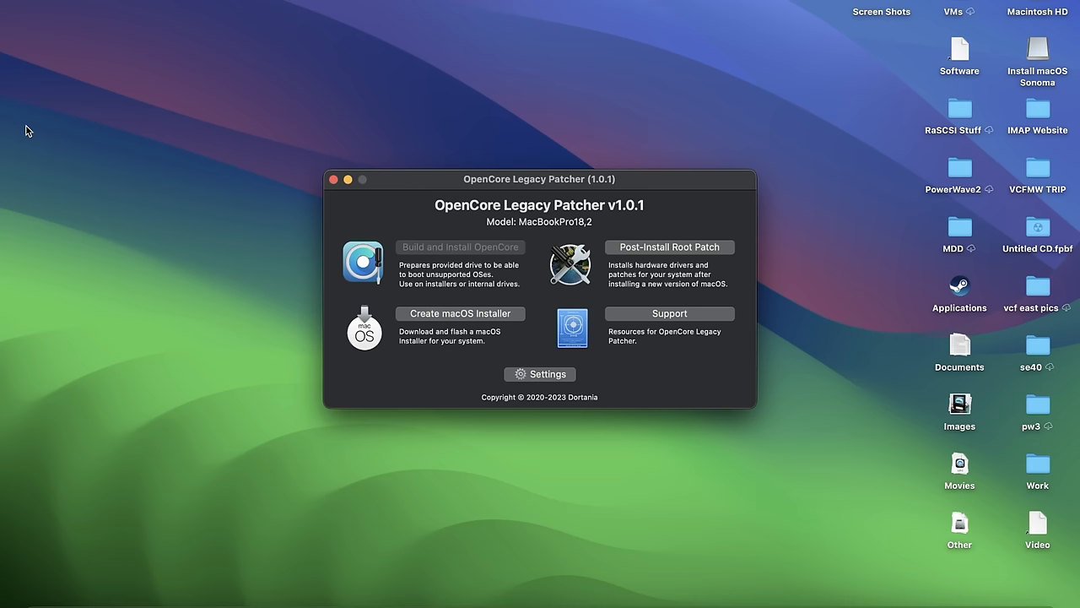
{"action": "mouse_move", "coordinate": [174, 147]}
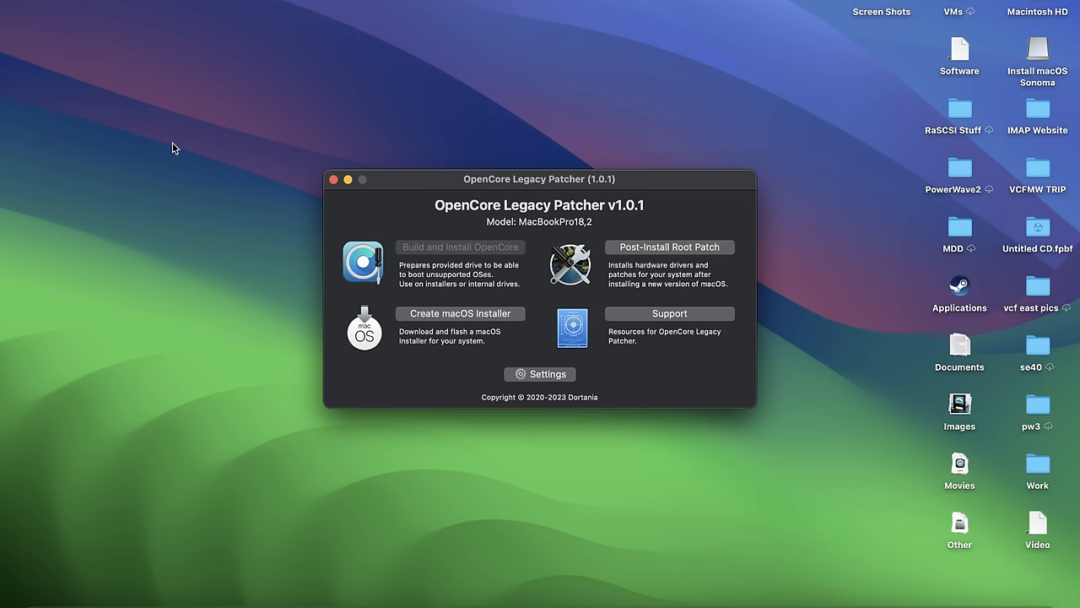
Create a macOS installer by downloading a fresh macOS 14.0 Sonoma installer
{"action": "left_click", "coordinate": [460, 313]}
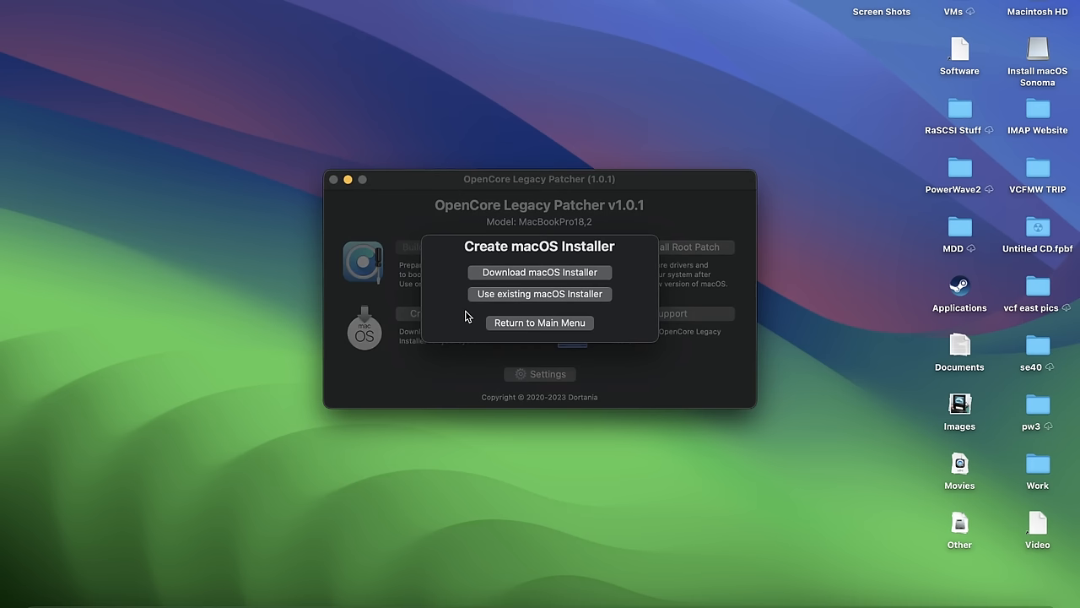
{"action": "left_click", "coordinate": [539, 271]}
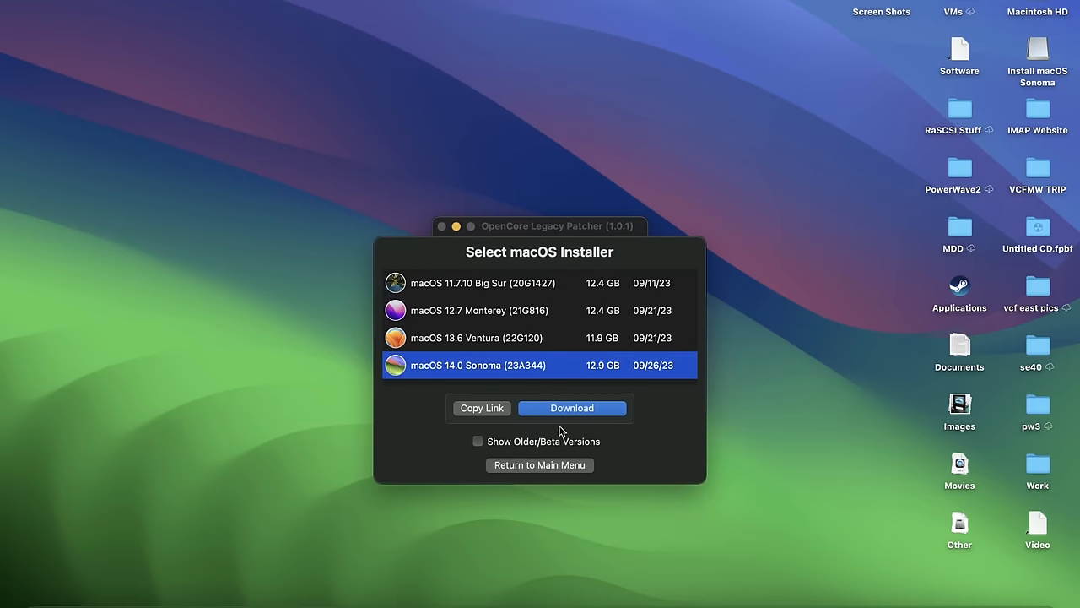
{"action": "mouse_move", "coordinate": [572, 412]}
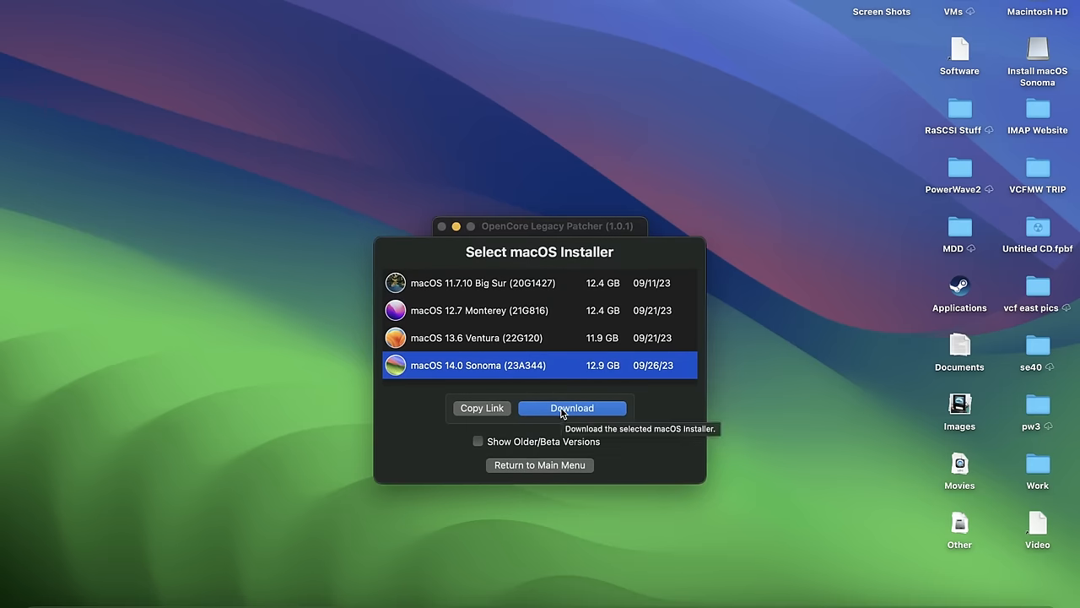
{"action": "left_click", "coordinate": [571, 408]}
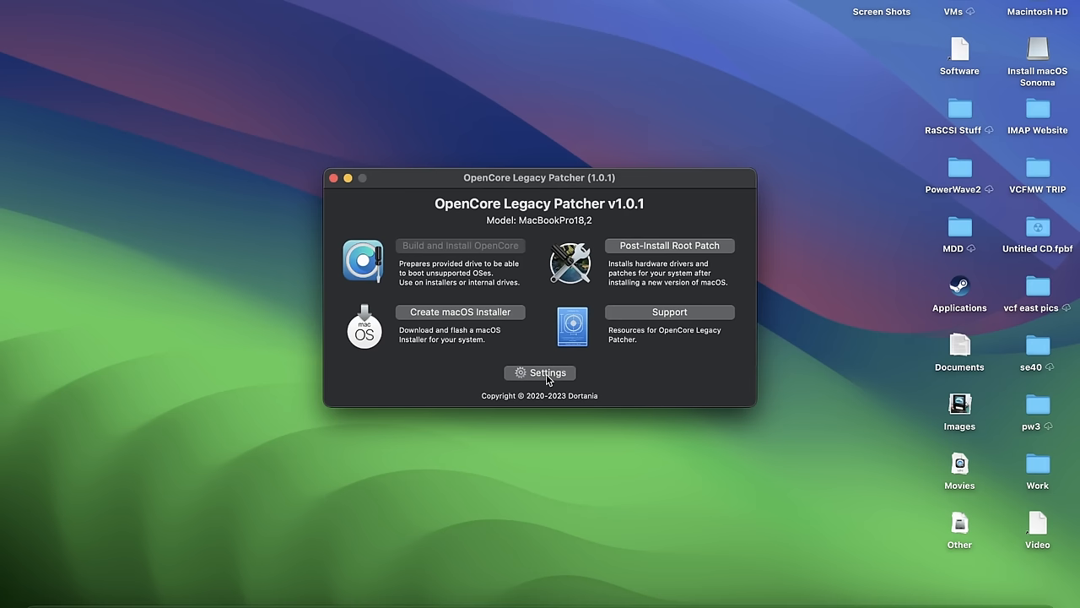
Adjust the boot picker timeout in settings and install the built OpenCore to disk
{"action": "left_click", "coordinate": [539, 373]}
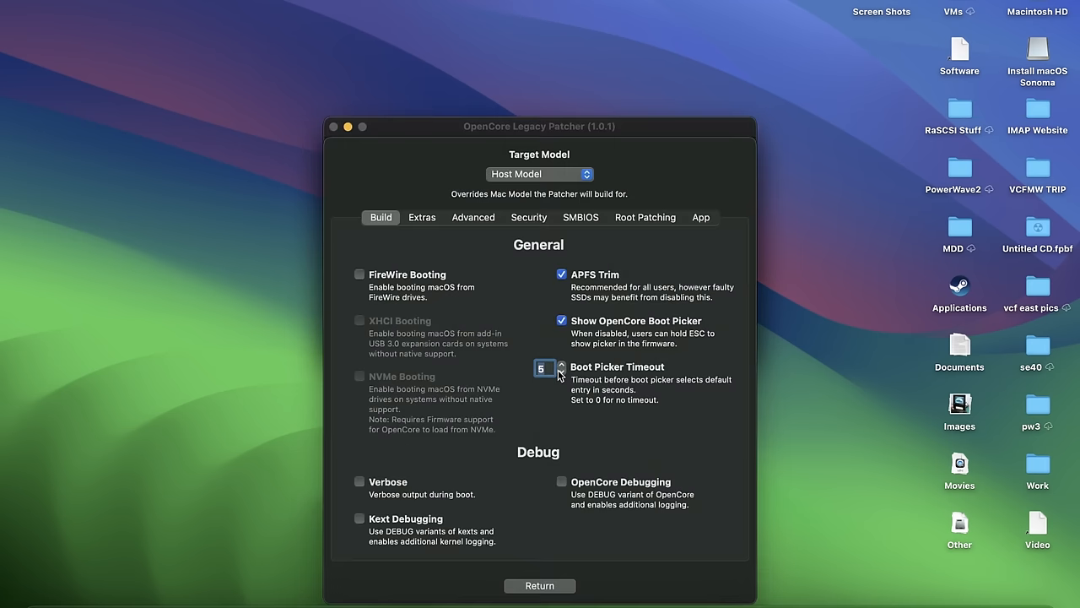
{"action": "left_click", "coordinate": [539, 174]}
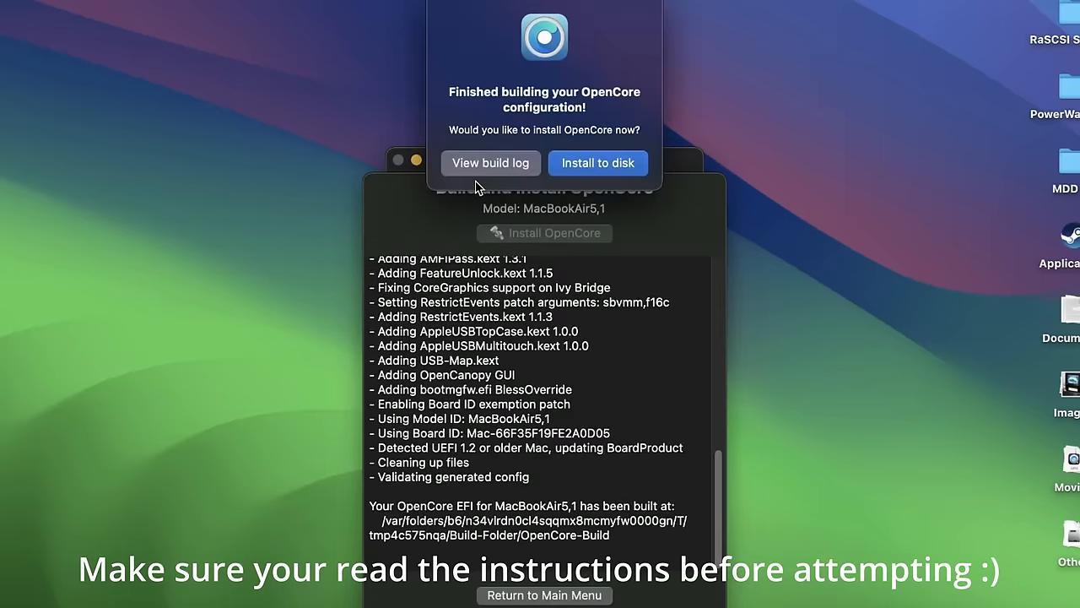
{"action": "left_click", "coordinate": [598, 162]}
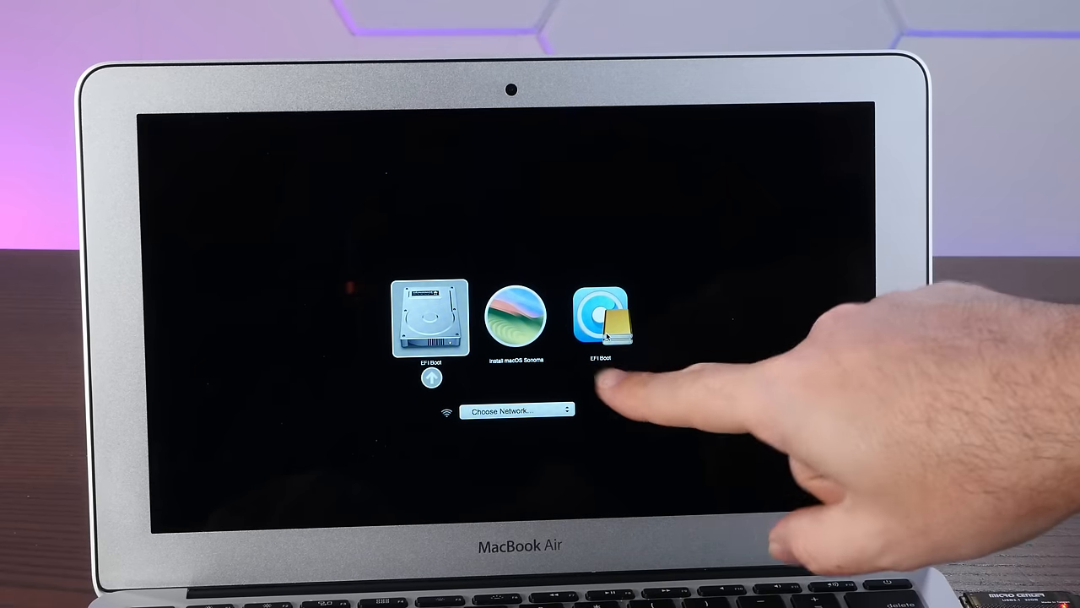
Boot from the OpenCore EFI drive and start the Install macOS Sonoma volume
{"action": "left_click", "coordinate": [600, 316]}
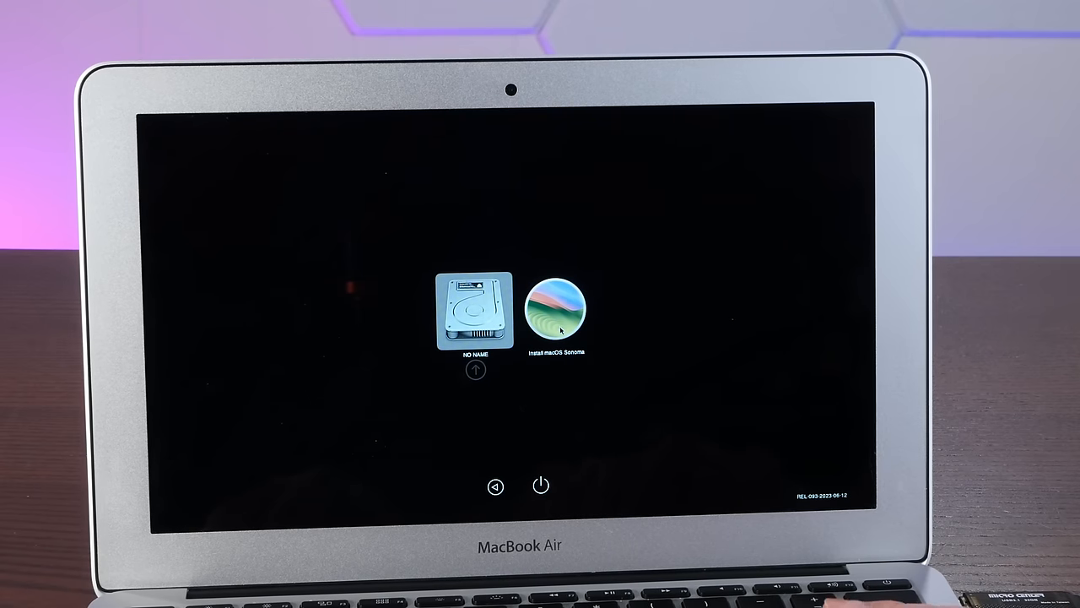
{"action": "left_click", "coordinate": [556, 312]}
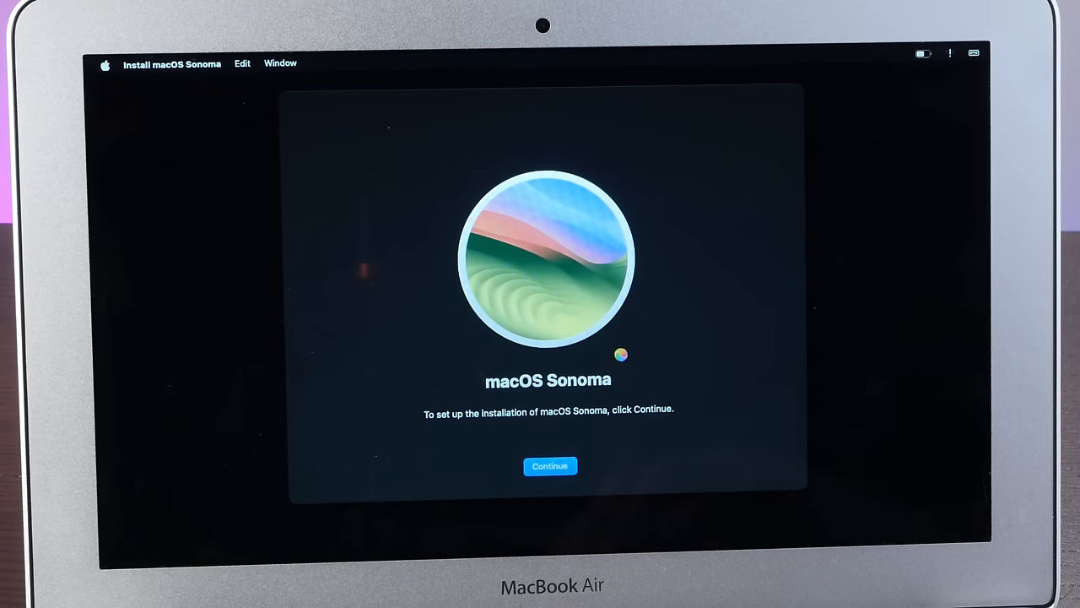
Run the Sonoma installation and continue Setup Assistant after choosing United States and an appearance
{"action": "left_click", "coordinate": [549, 465]}
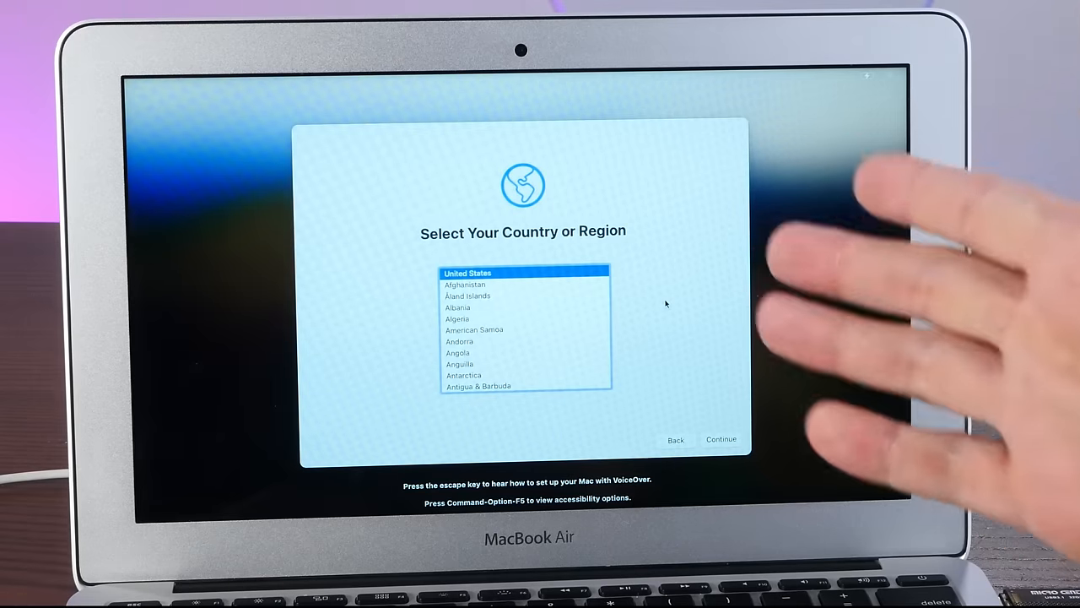
{"action": "mouse_move", "coordinate": [650, 282]}
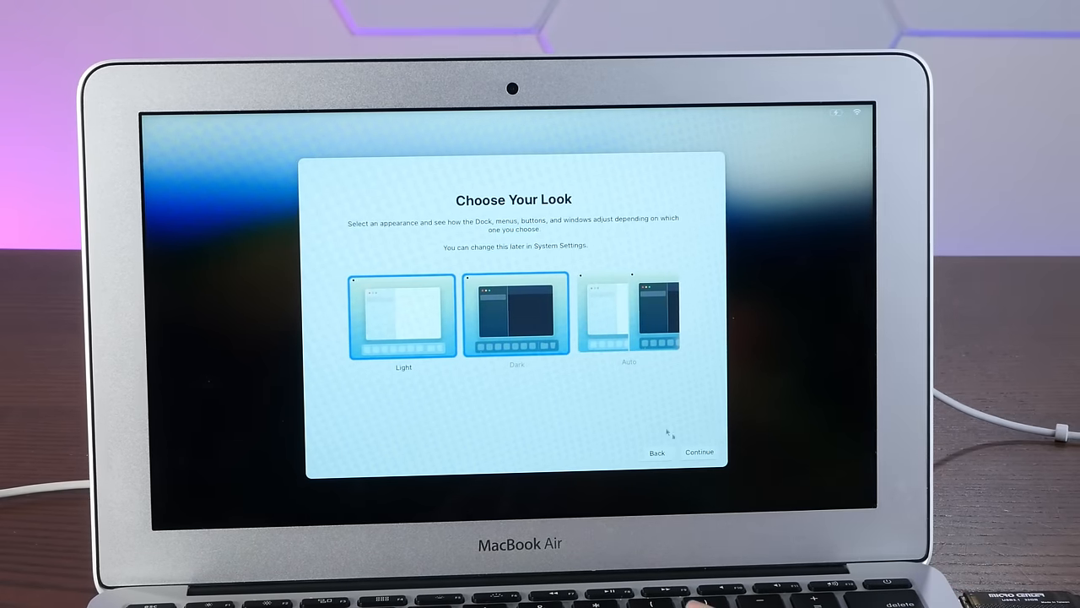
{"action": "left_click", "coordinate": [699, 451]}
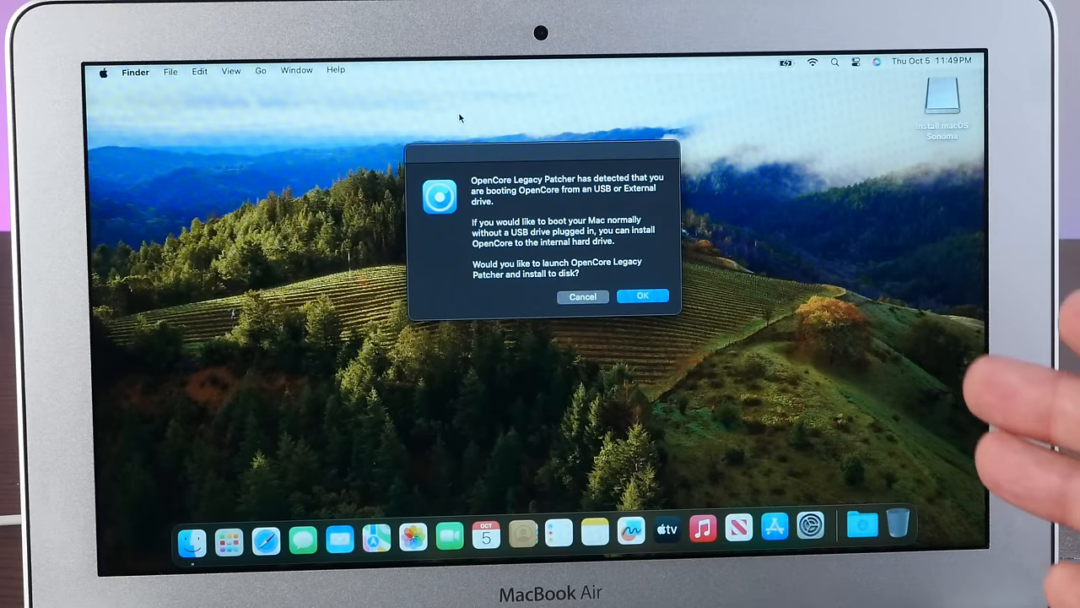
{"action": "mouse_move", "coordinate": [971, 253]}
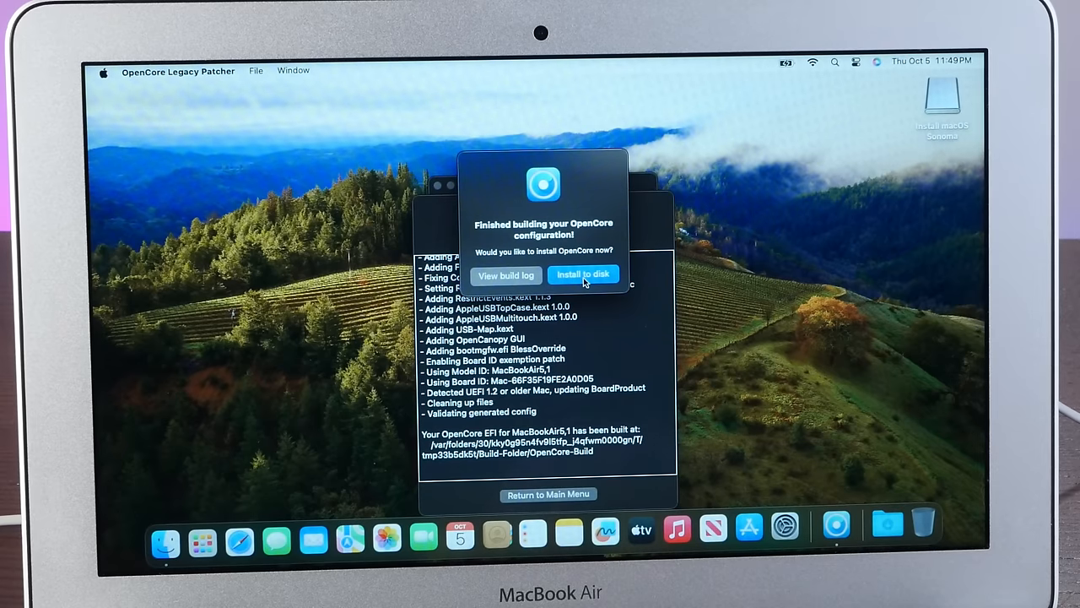
Install the rebuilt MacBookAir5,1 OpenCore to the internal disk
{"action": "left_click", "coordinate": [583, 274]}
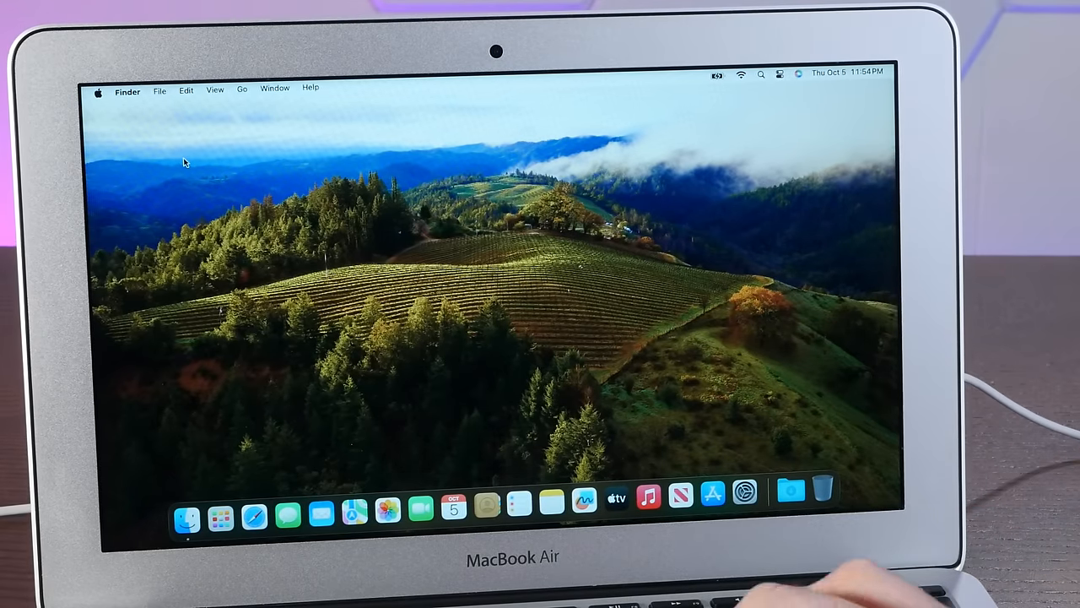
{"action": "left_click", "coordinate": [98, 91]}
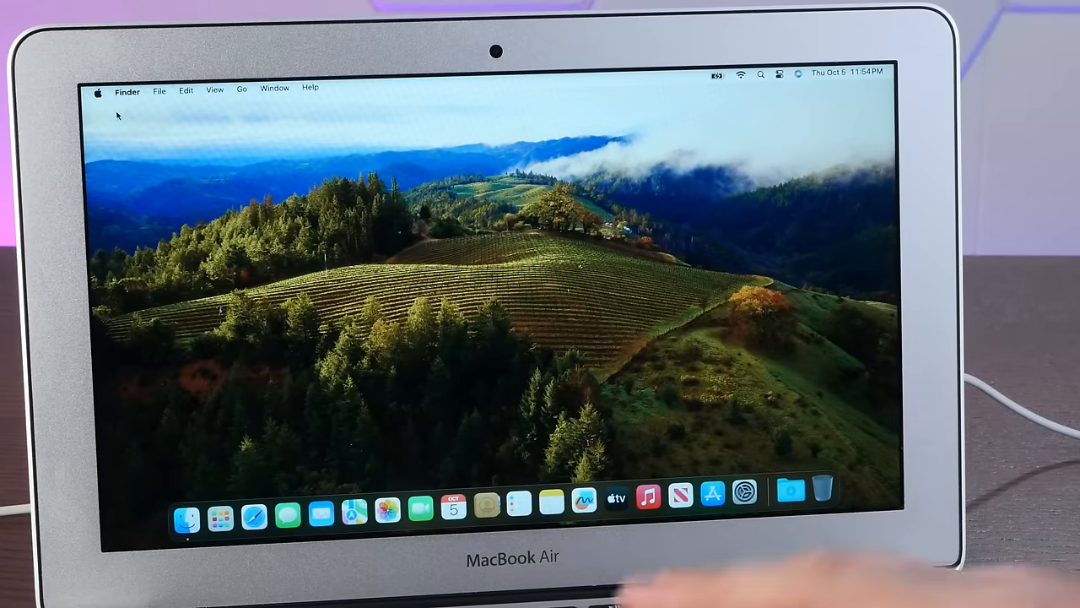
{"action": "left_click", "coordinate": [98, 91]}
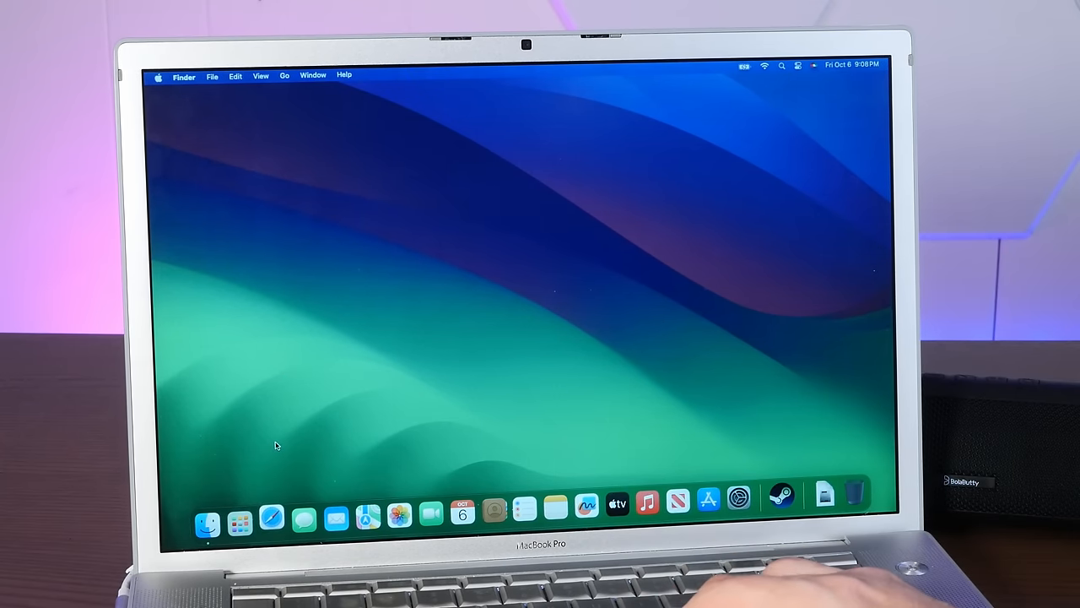
Launch Safari and check the installed version in About Safari
{"action": "left_click", "coordinate": [271, 517]}
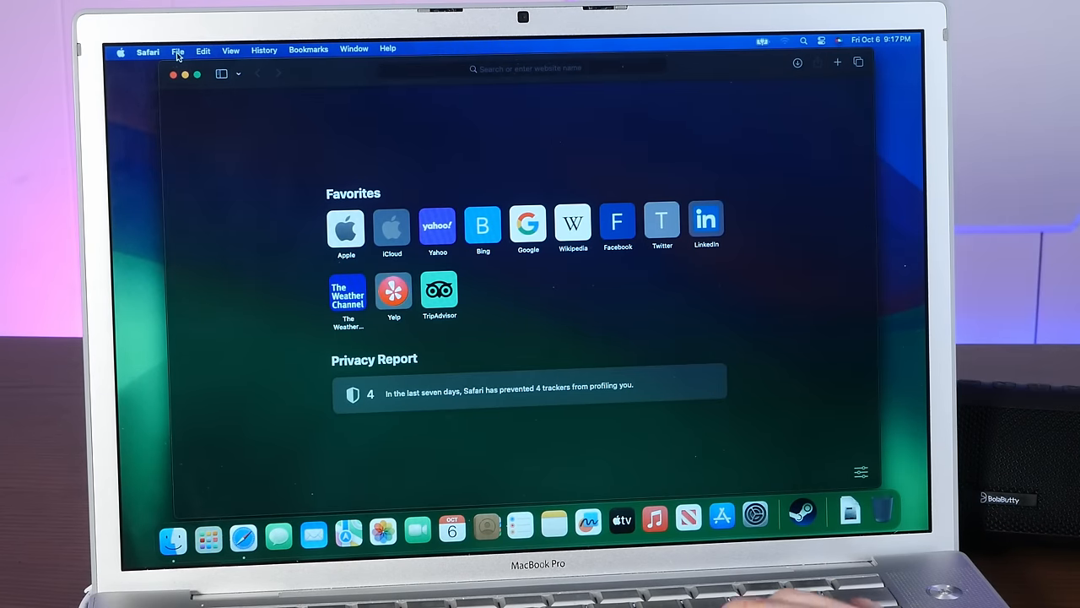
{"action": "left_click", "coordinate": [147, 51]}
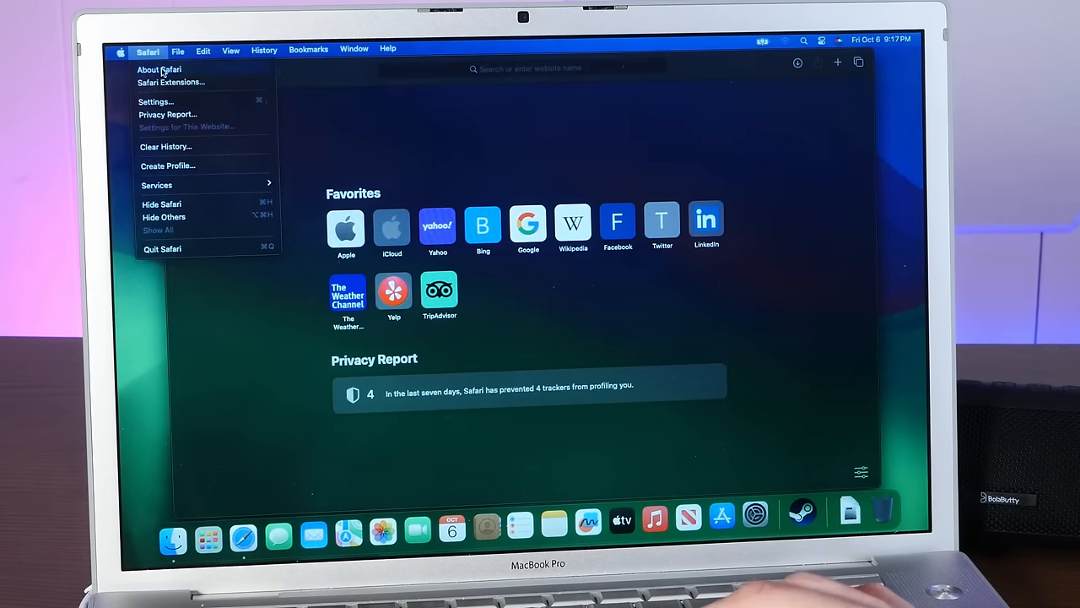
{"action": "left_click", "coordinate": [160, 69]}
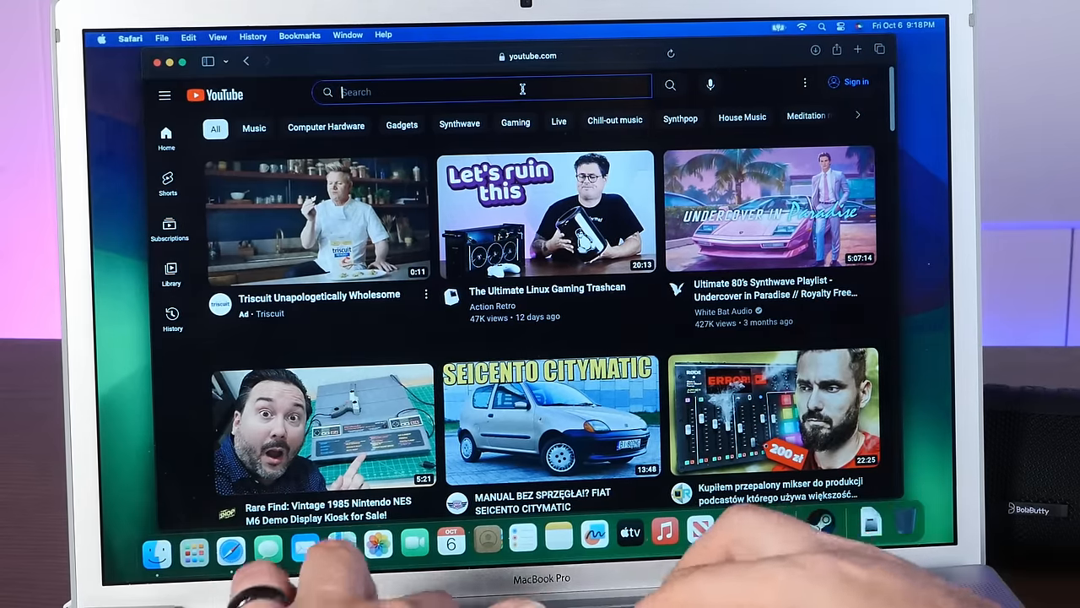
Search 'rons computer', open the Ron's Computer Videos channel, and scroll to its videos
{"action": "type", "text": "rons computer"}
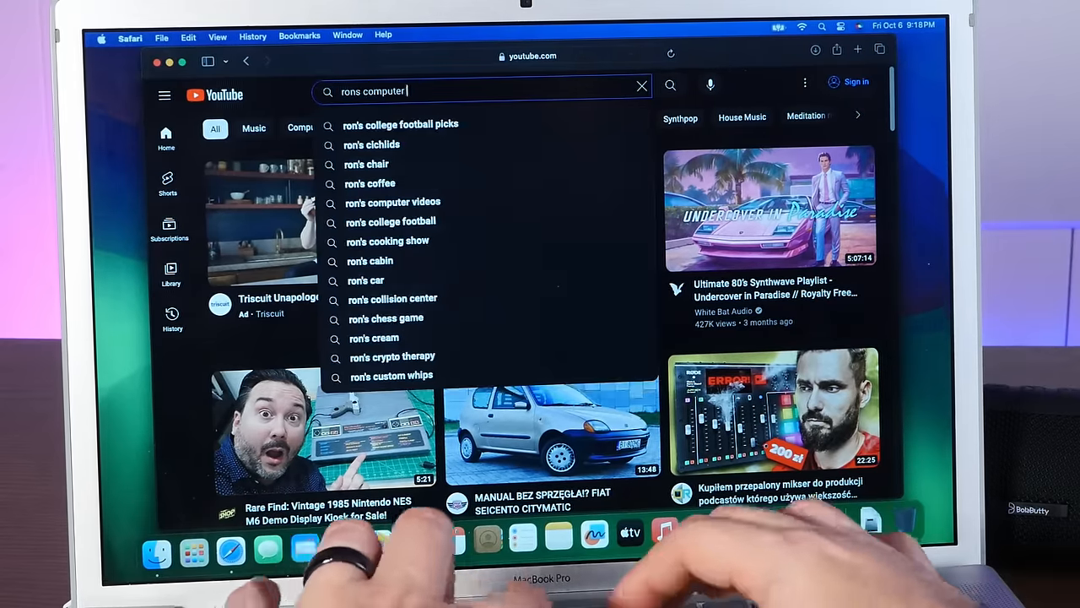
{"action": "left_click", "coordinate": [393, 202]}
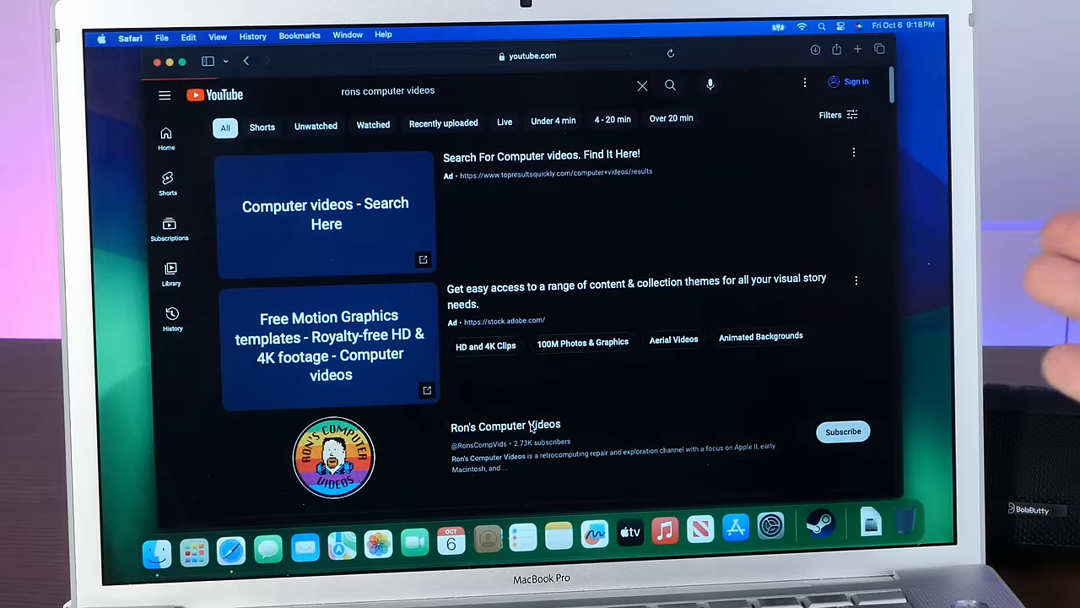
{"action": "left_click", "coordinate": [505, 426]}
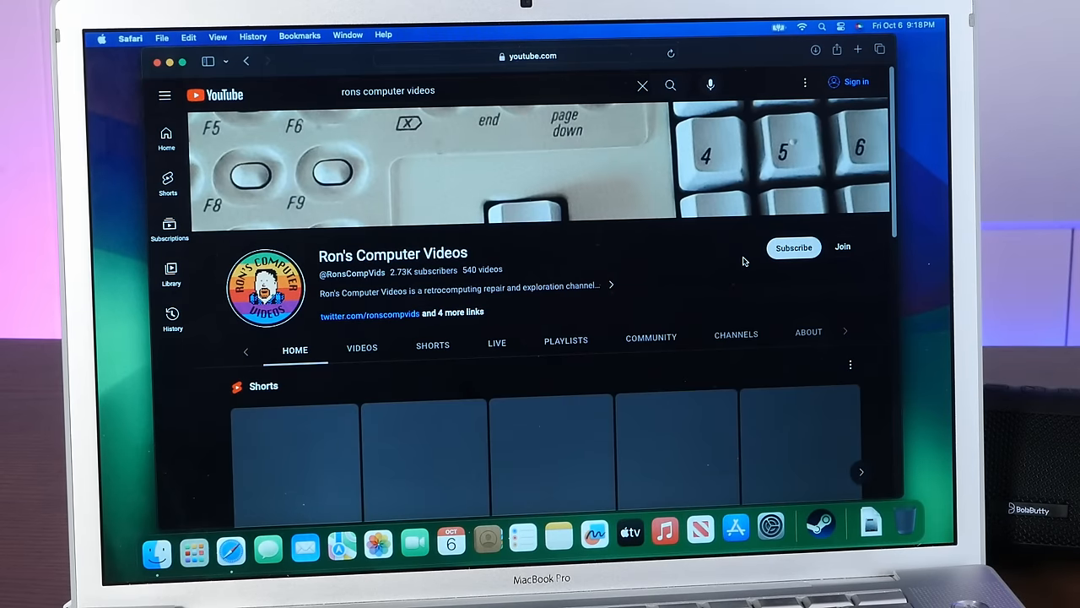
{"action": "scroll", "scroll_direction": "down", "scroll_amount": 3}
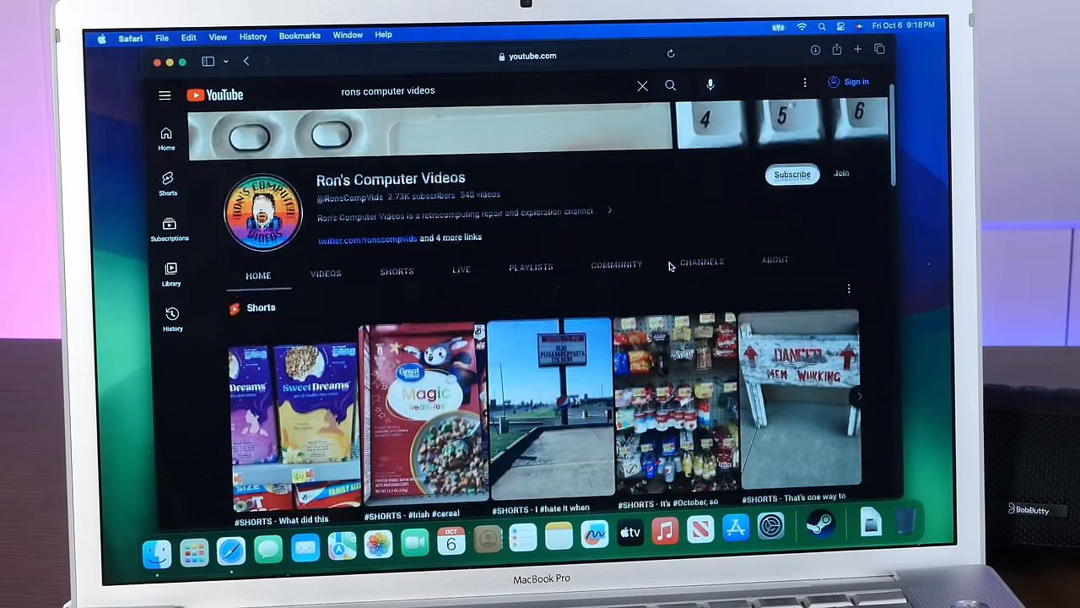
{"action": "scroll", "scroll_direction": "down", "scroll_amount": 3}
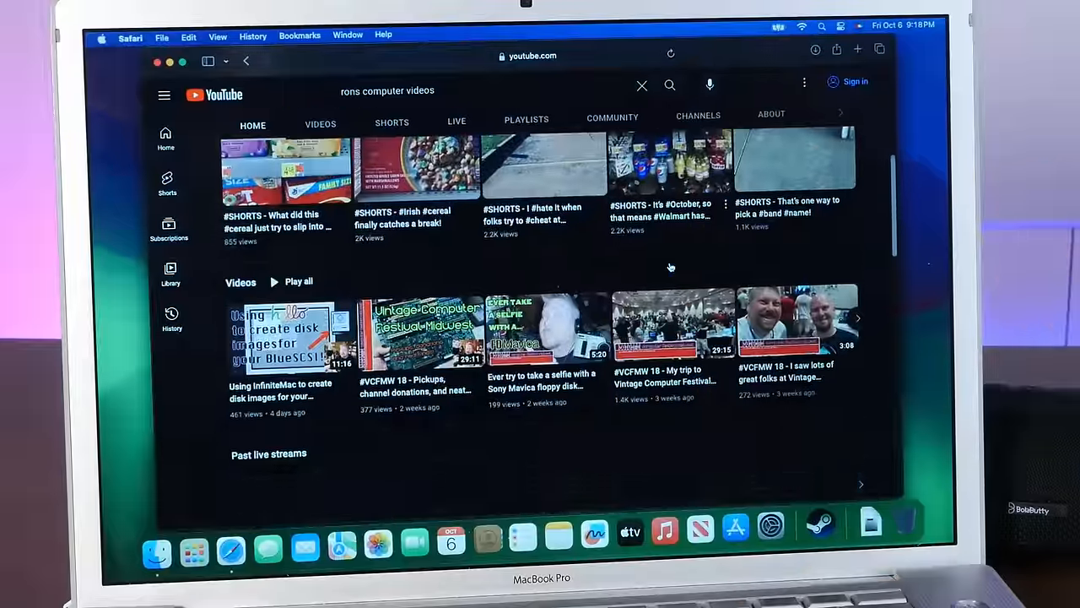
{"action": "scroll", "scroll_direction": "down", "scroll_amount": 3}
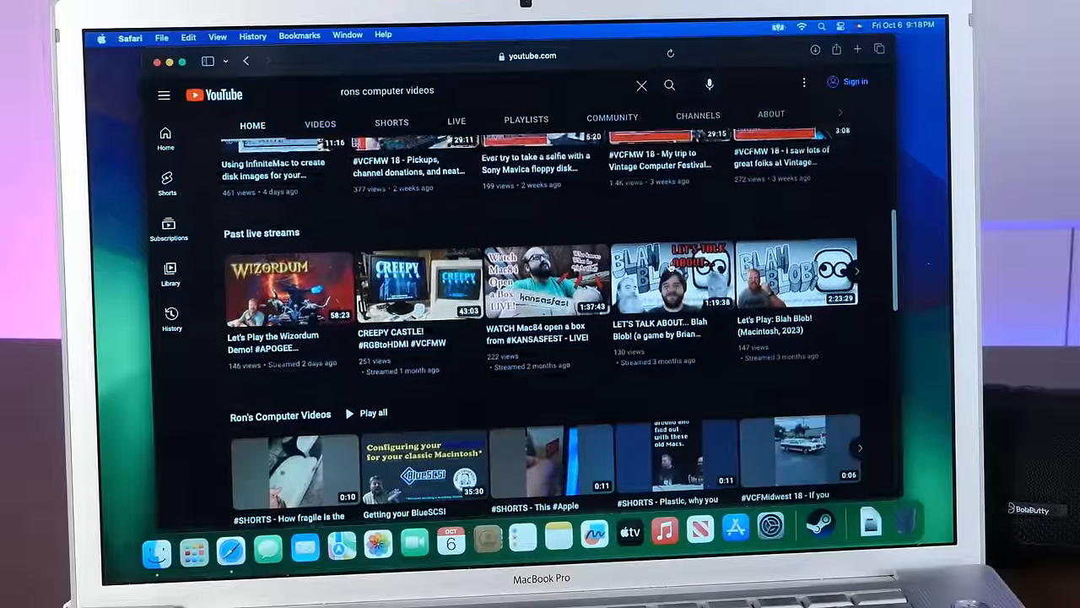
{"action": "scroll", "scroll_direction": "down", "scroll_amount": 3}
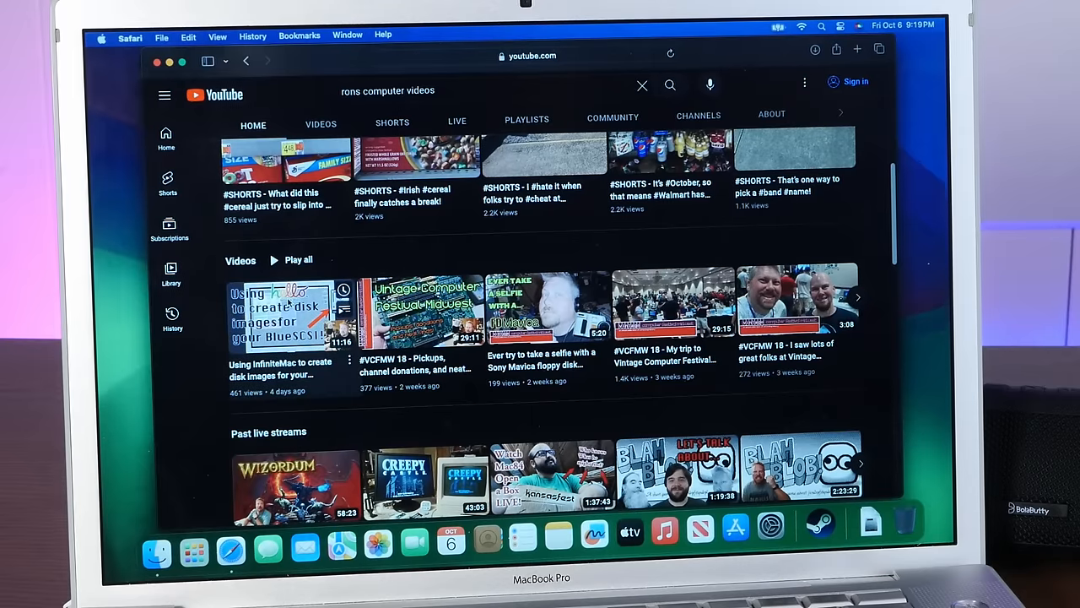
Play the InfiniteMac disk images video, pause and resume it, then search 'Mac SE'
{"action": "left_click", "coordinate": [286, 317]}
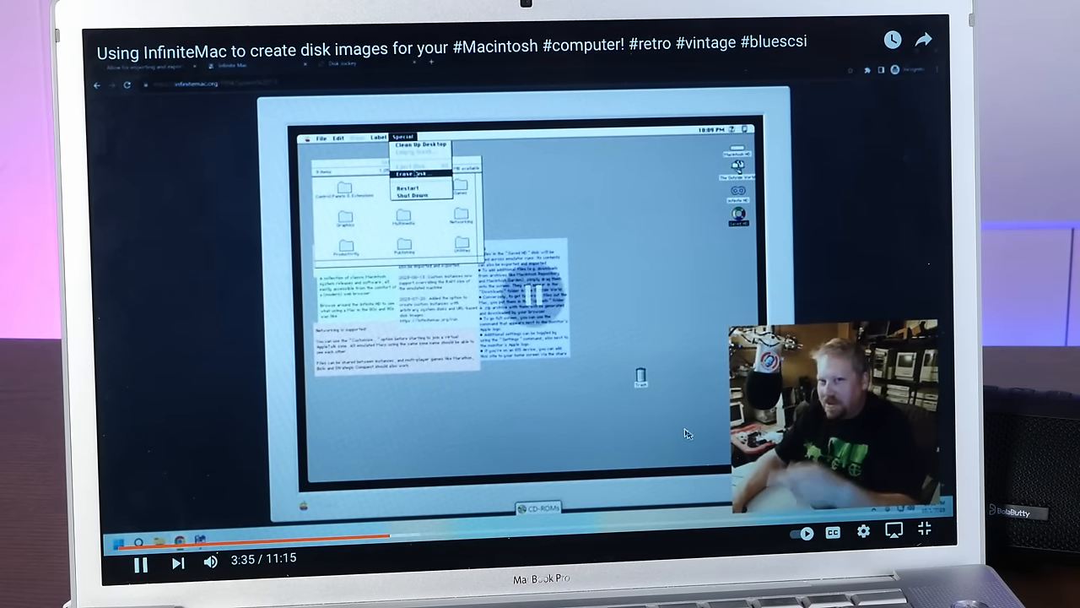
{"action": "left_click", "coordinate": [141, 563]}
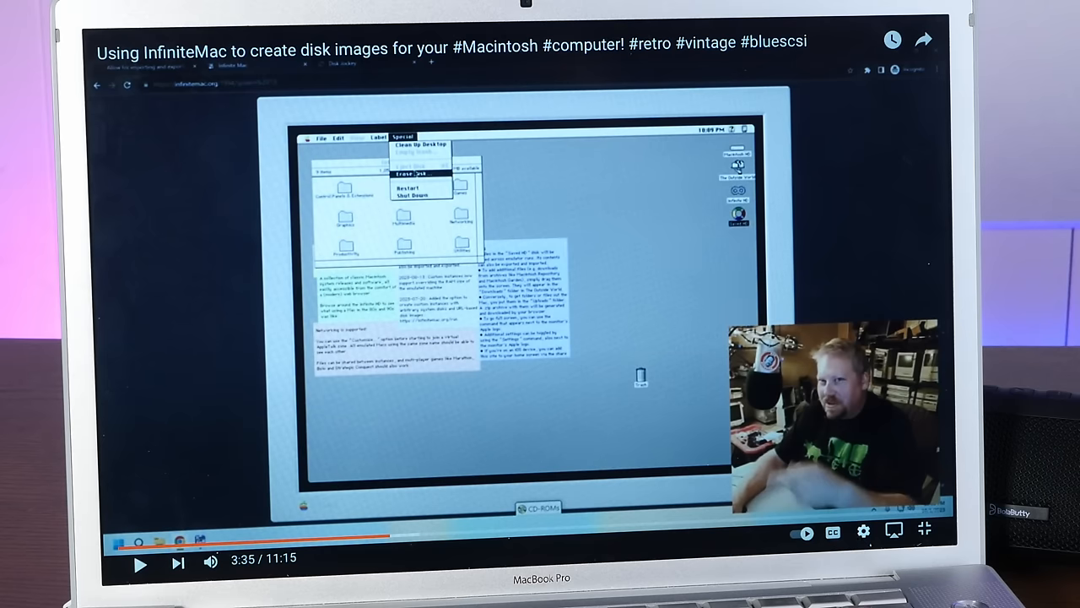
{"action": "left_click", "coordinate": [863, 530]}
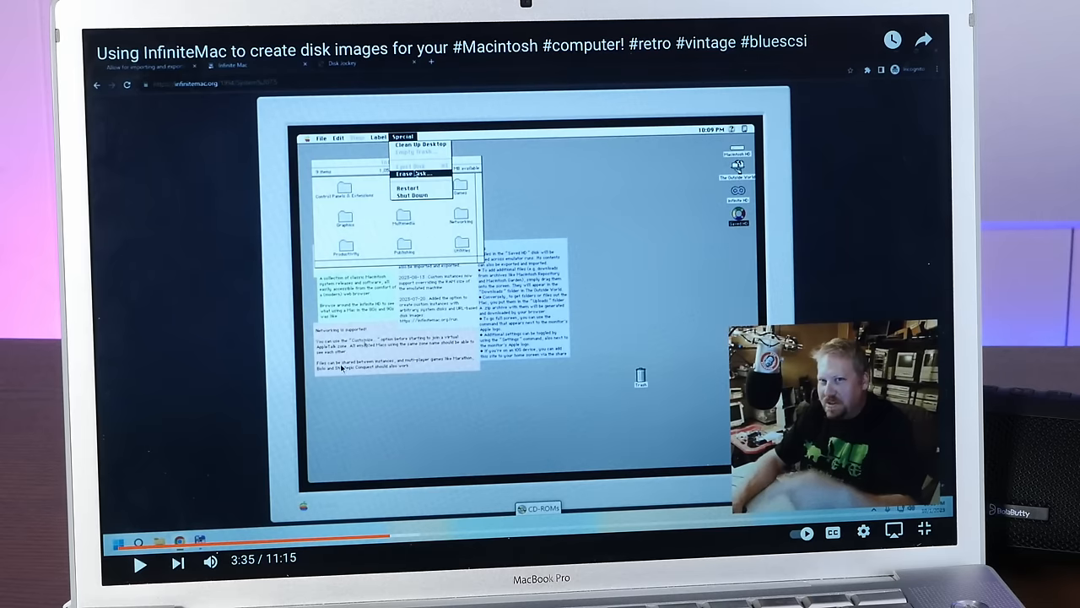
{"action": "left_click", "coordinate": [140, 562]}
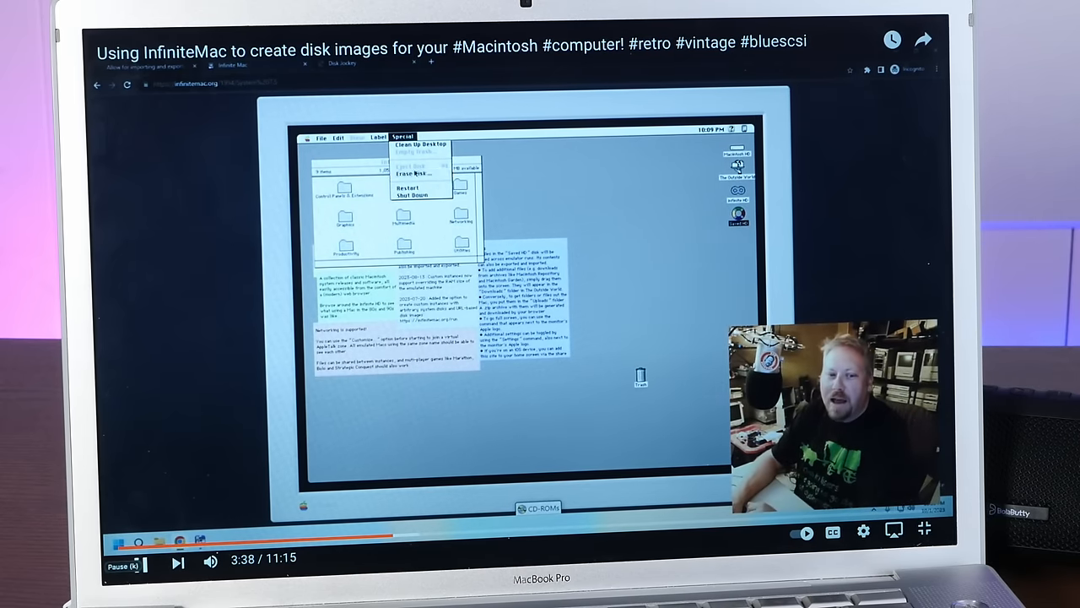
{"action": "left_click", "coordinate": [411, 172]}
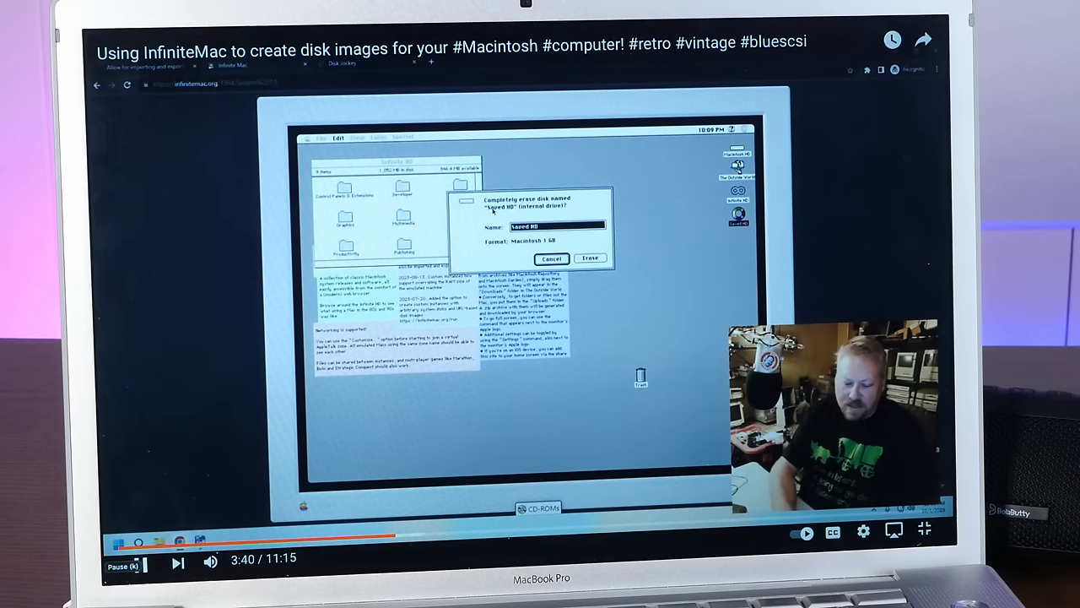
{"action": "type", "text": "Mac SE"}
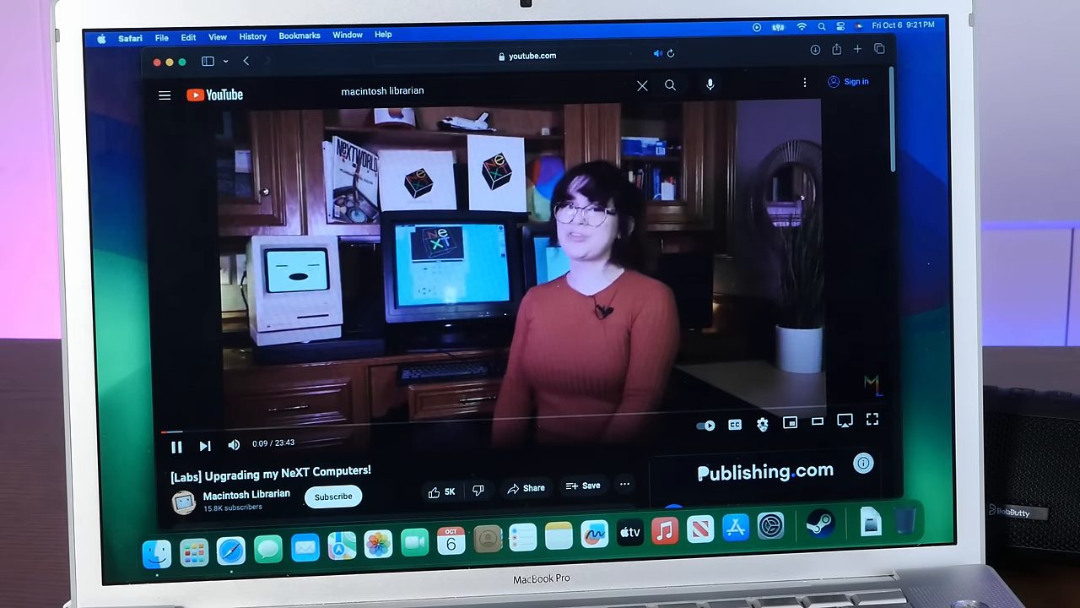
Open the Macintosh Librarian NeXT upgrade video and watch it full screen
{"action": "left_click", "coordinate": [762, 422]}
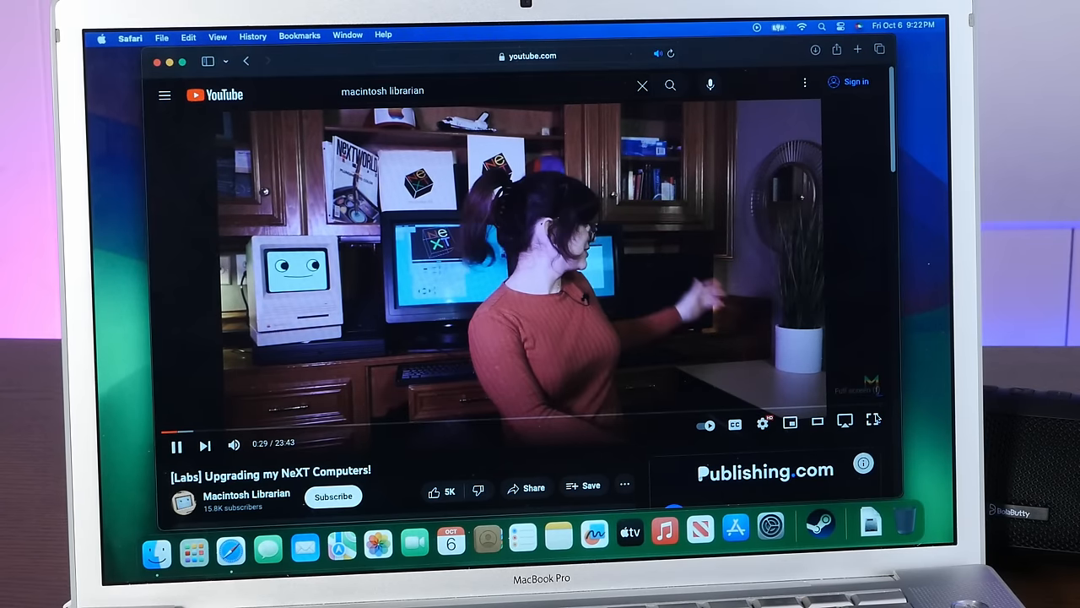
{"action": "left_click", "coordinate": [844, 421]}
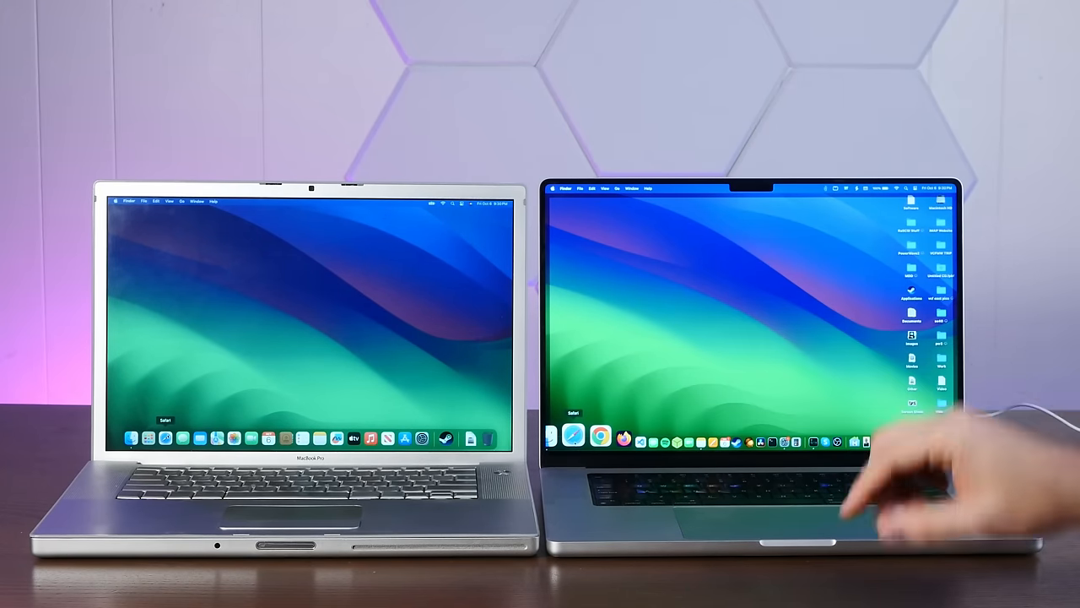
Launch Safari and enter mozilla.org in the address bar
{"action": "left_click", "coordinate": [573, 437]}
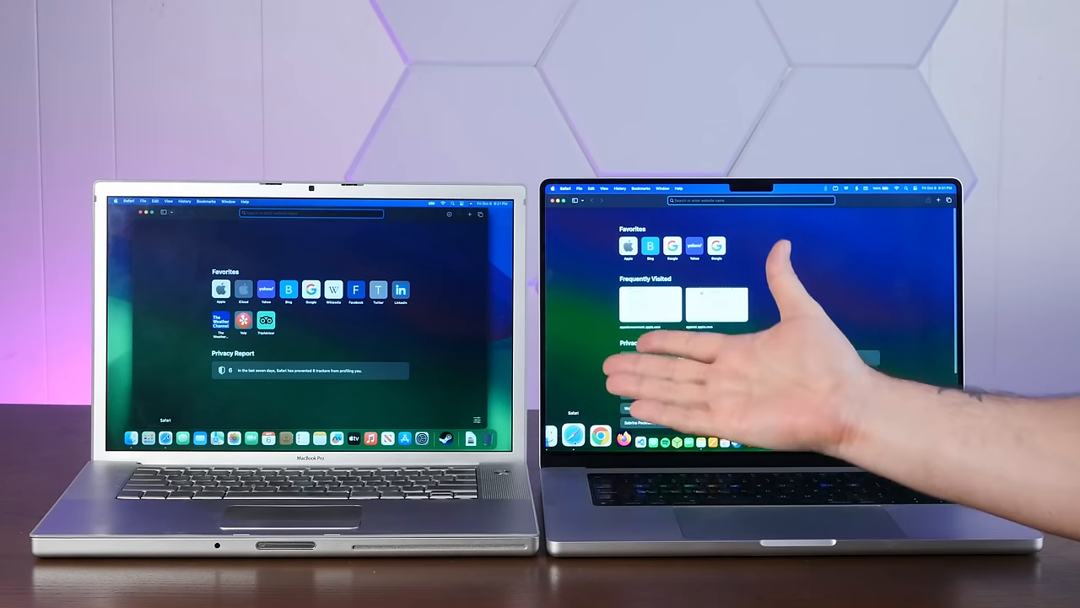
{"action": "type", "text": "mozilla.org"}
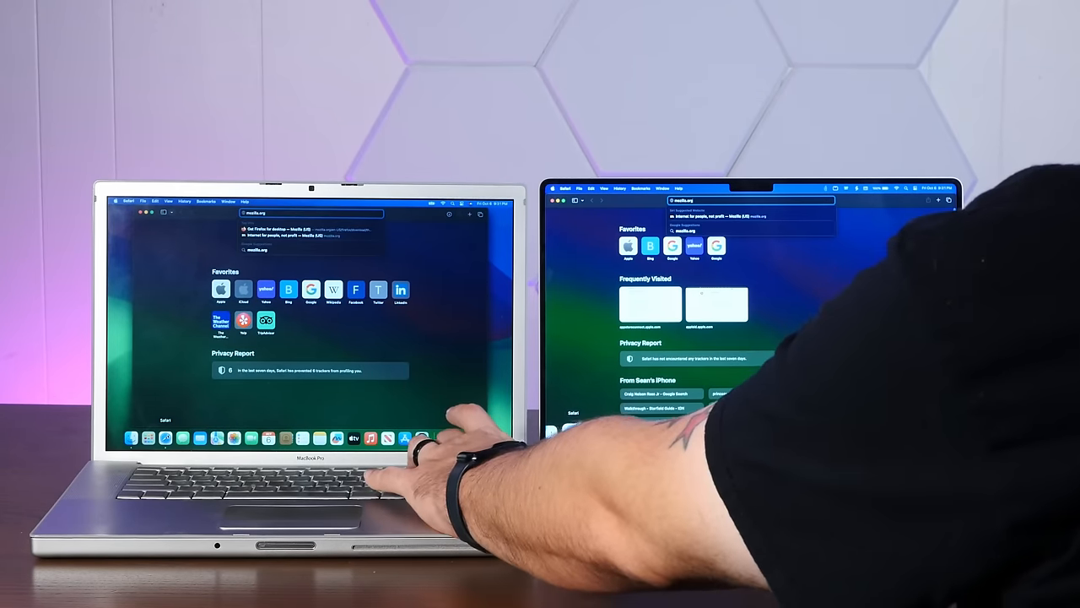